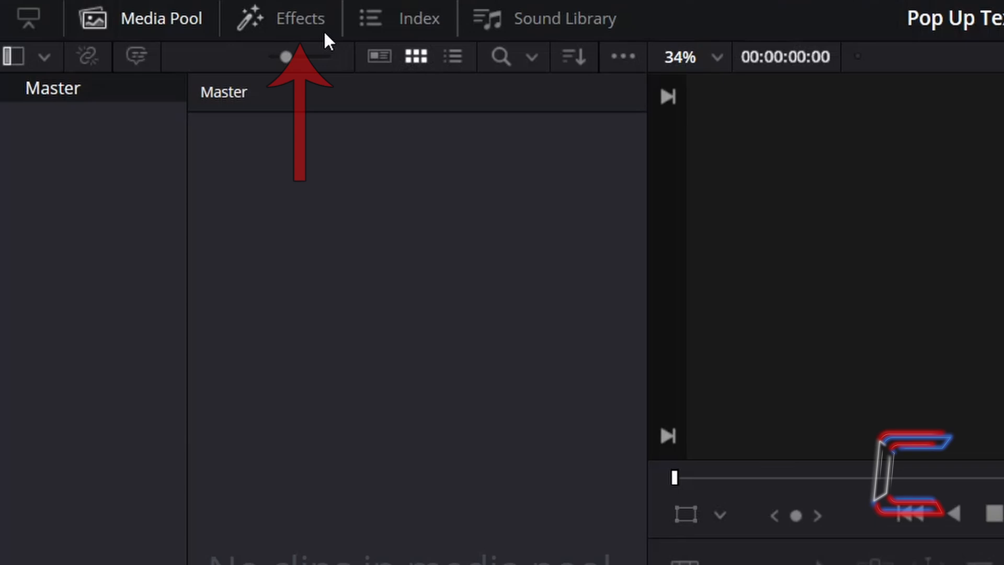
- Open the Effects library to the Toolbox Effects category containing Fusion Composition
left_click(299, 18)
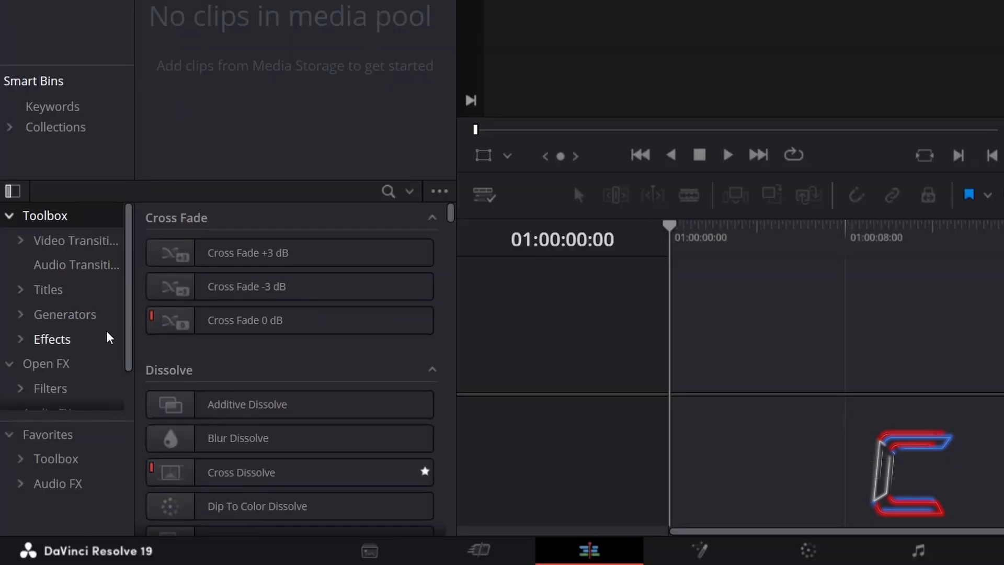
left_click(51, 339)
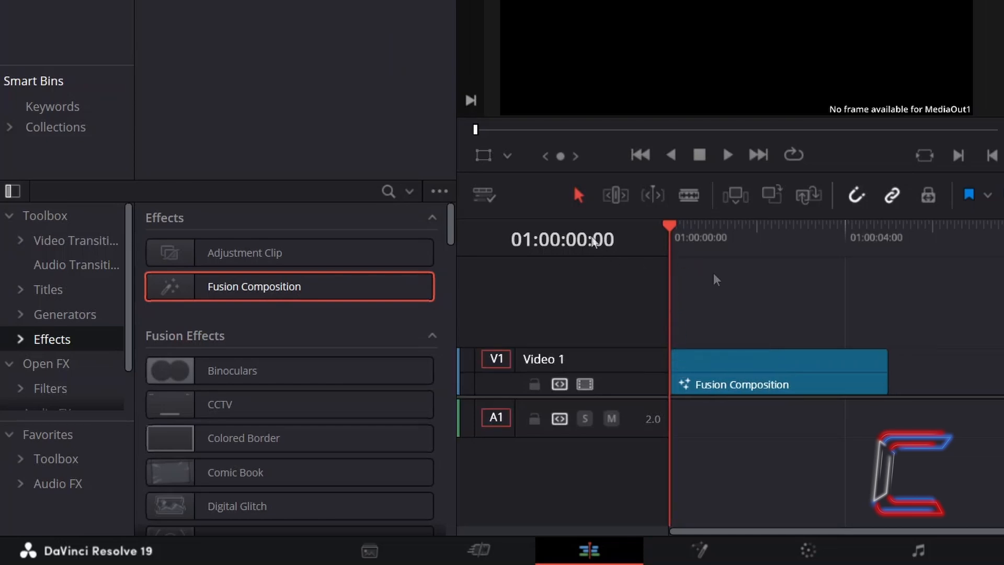
mouse_move(576, 195)
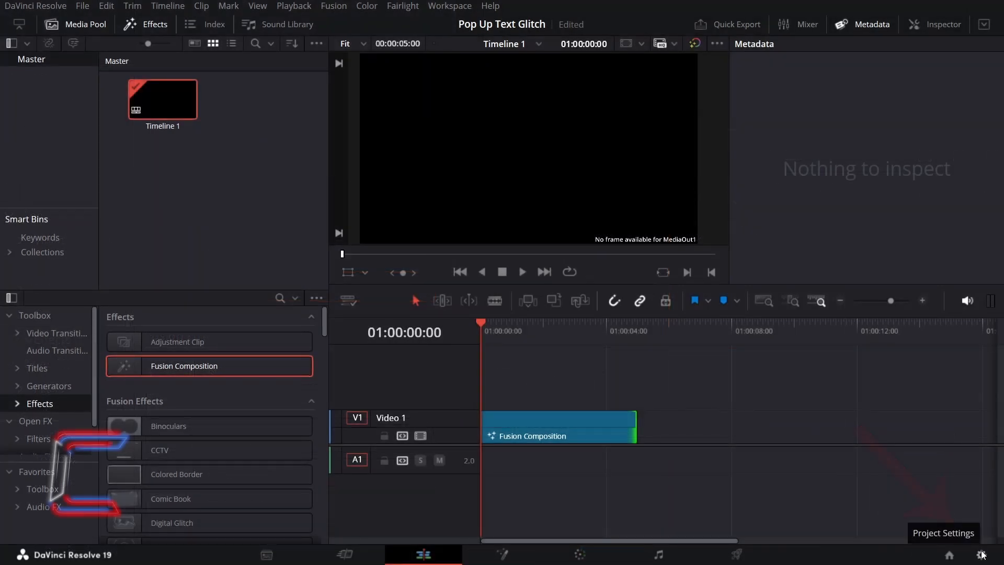
left_click(983, 554)
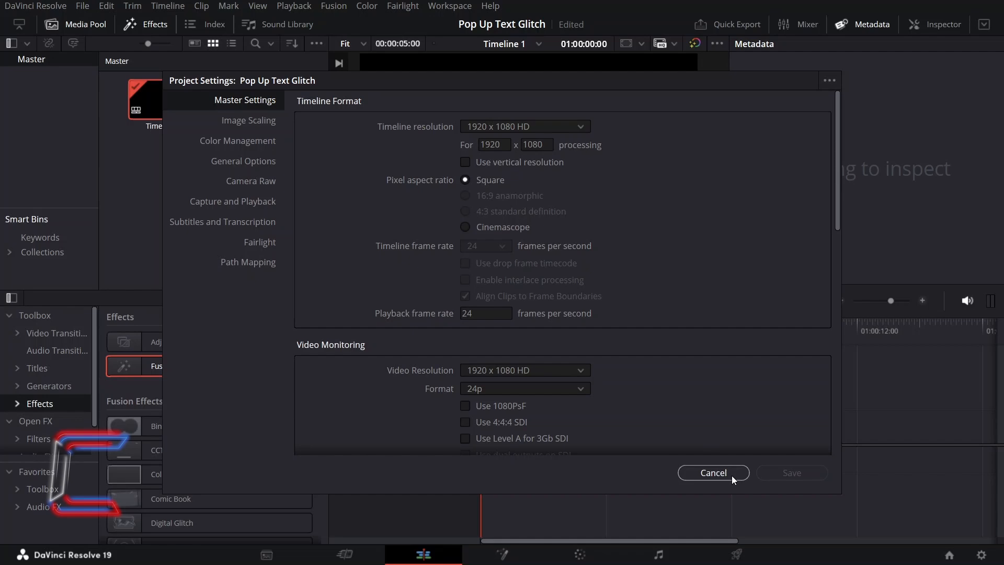
mouse_move(690, 312)
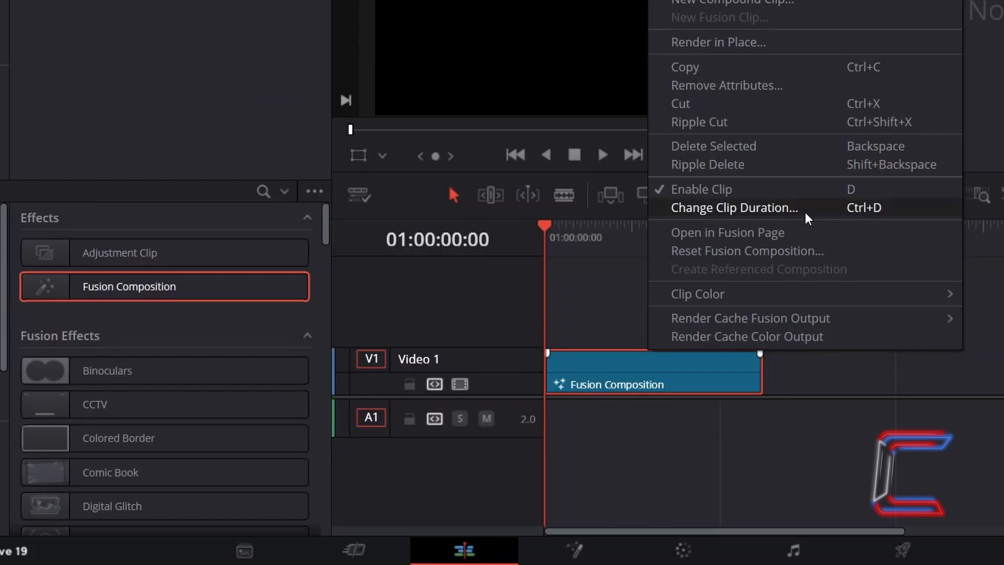
mouse_move(813, 233)
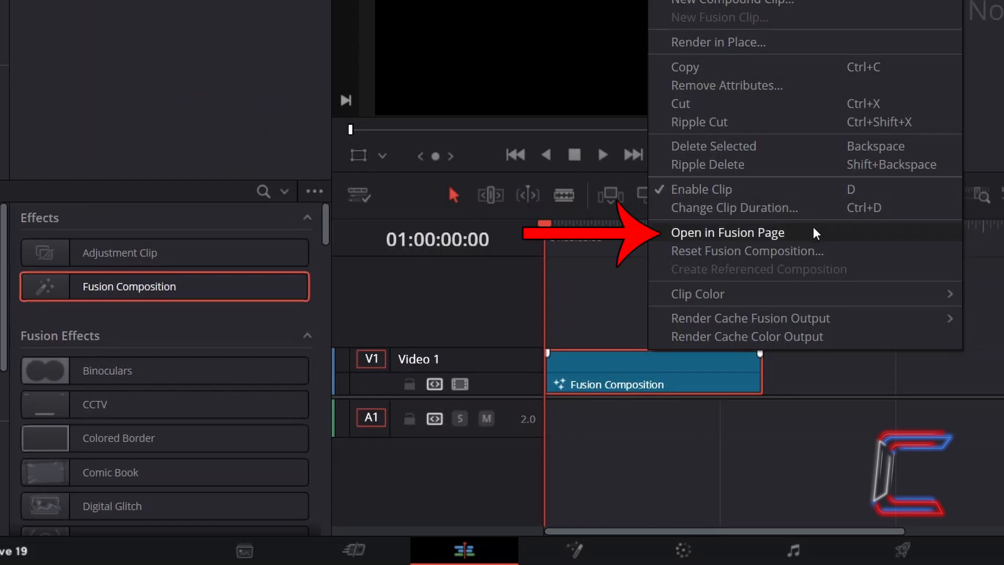
- Open the Fusion Composition clip in the Fusion page and add a Text1 node
left_click(728, 232)
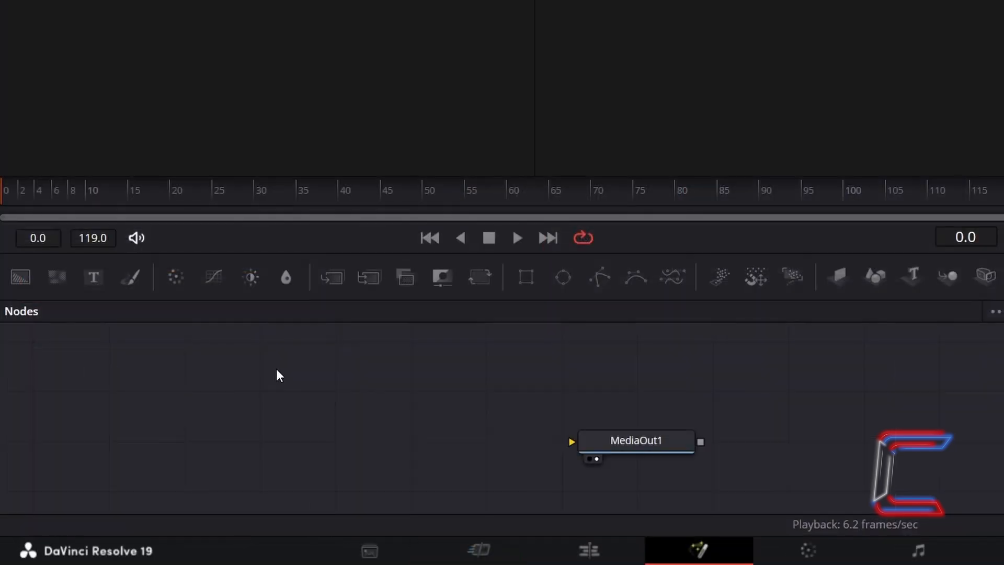
mouse_move(94, 277)
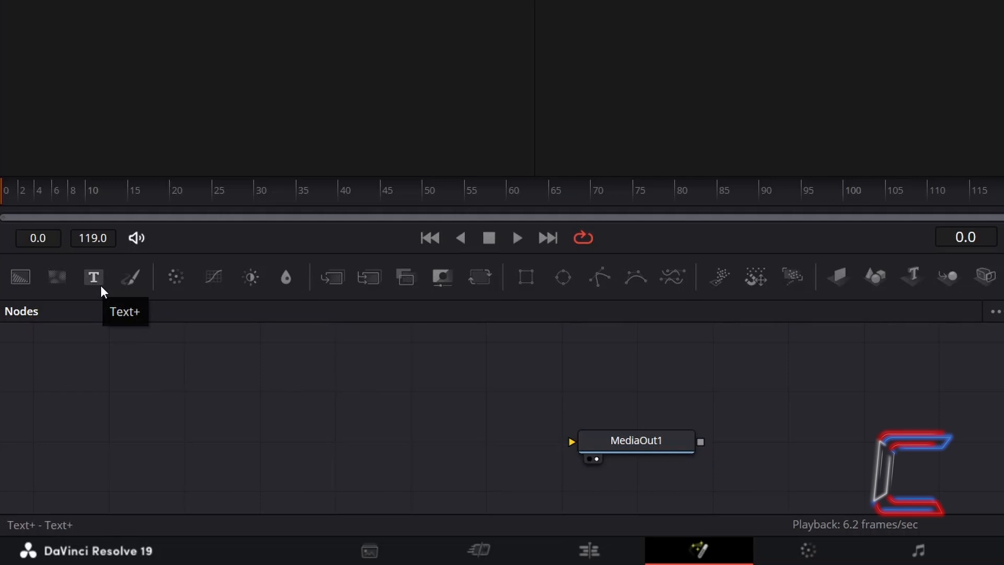
left_click(93, 277)
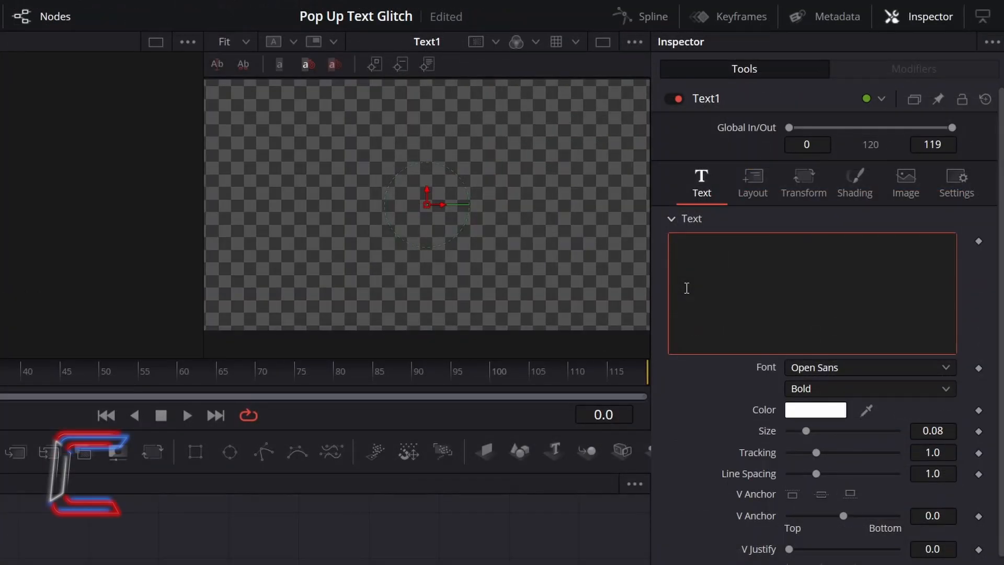
- Enter 'C0nti' as the Text1 title text
left_click(685, 242)
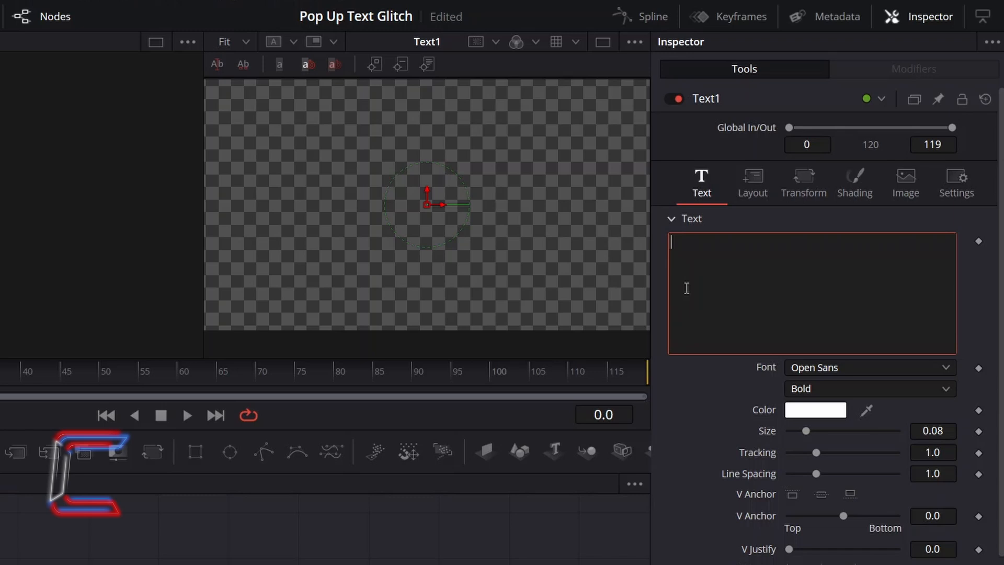
type("C0")
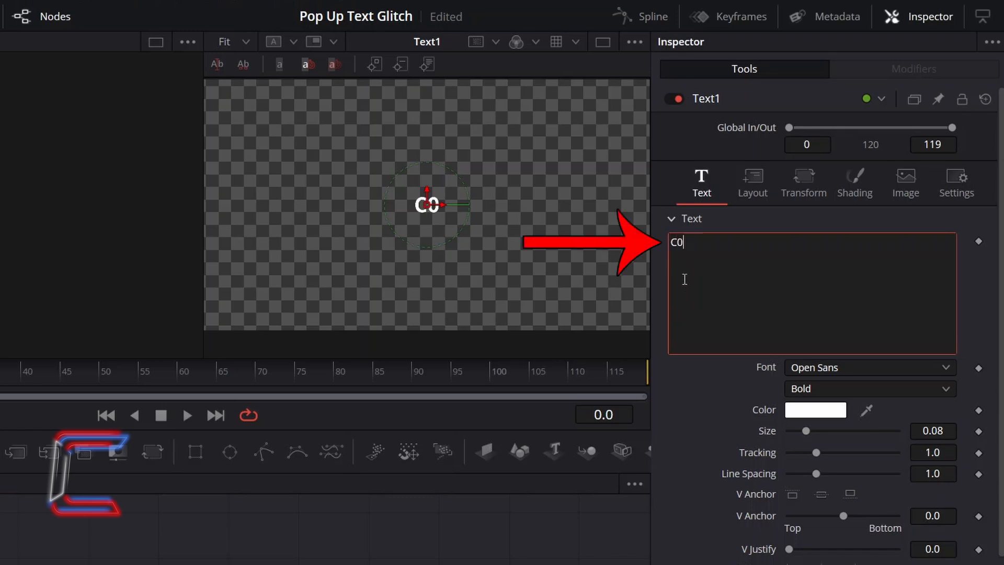
type("nti")
left_click(932, 430)
type("0.4")
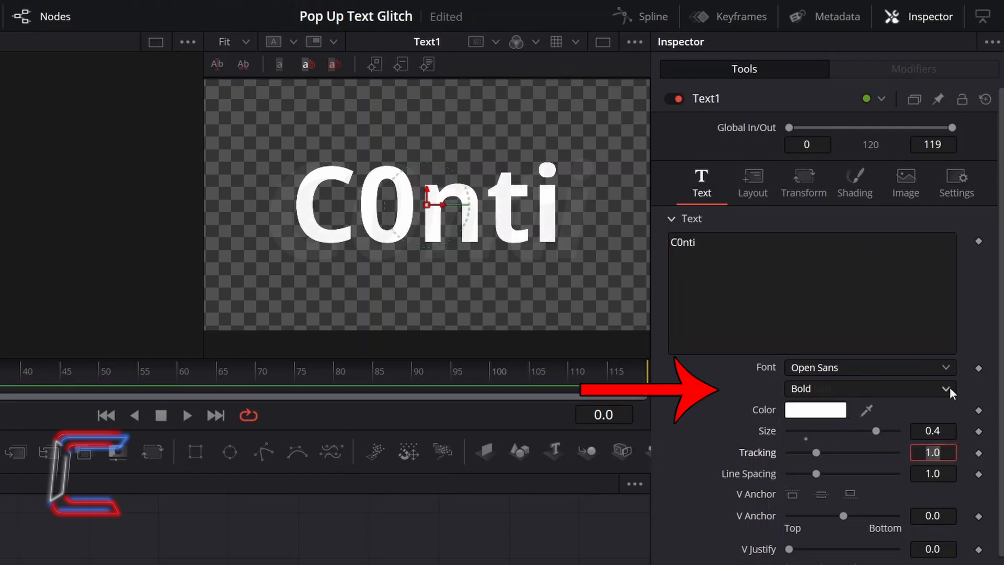
- Set the font to Myriad Pro Bold Italic and keyframe Size, moving to frame 11
left_click(869, 367)
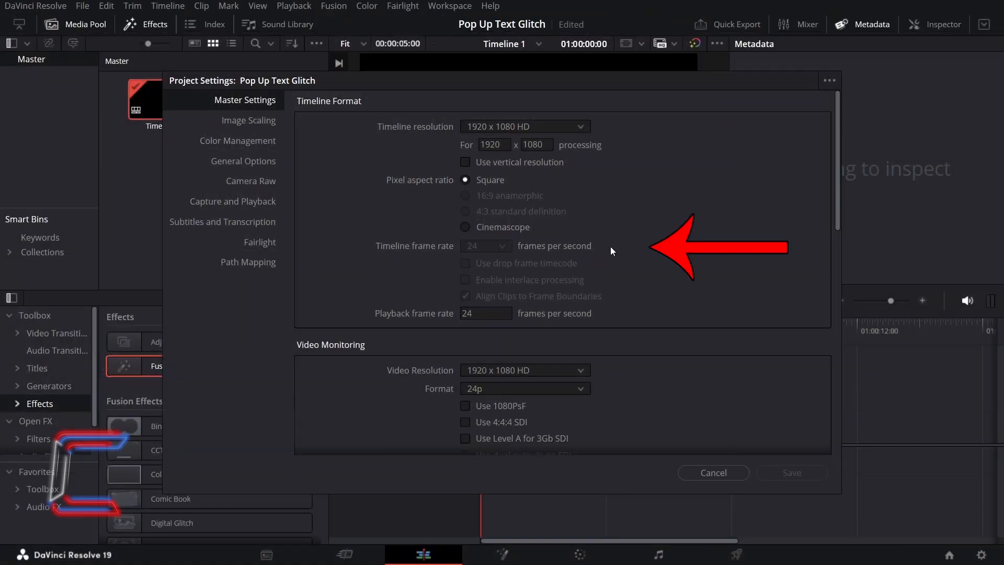
mouse_move(713, 472)
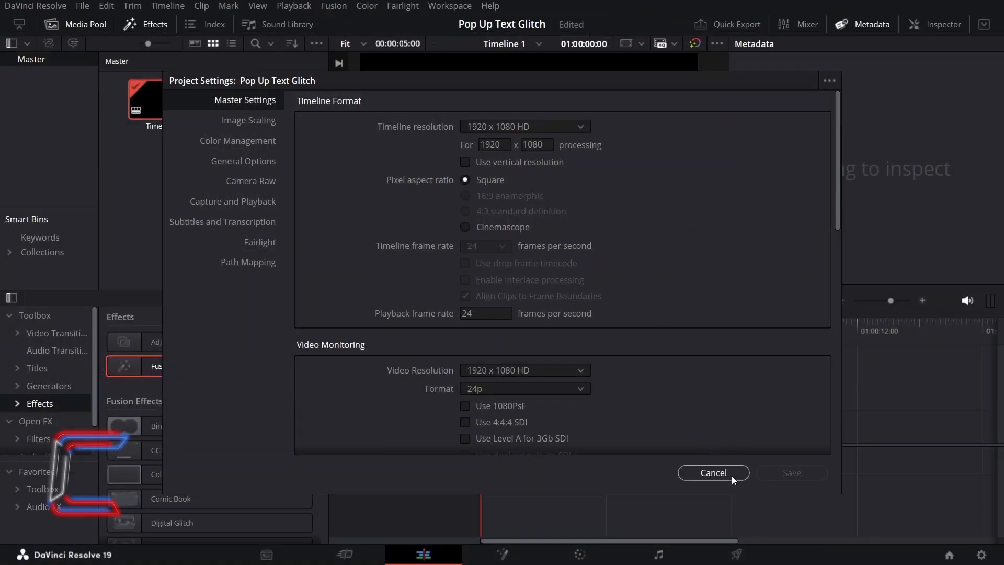
left_click(712, 473)
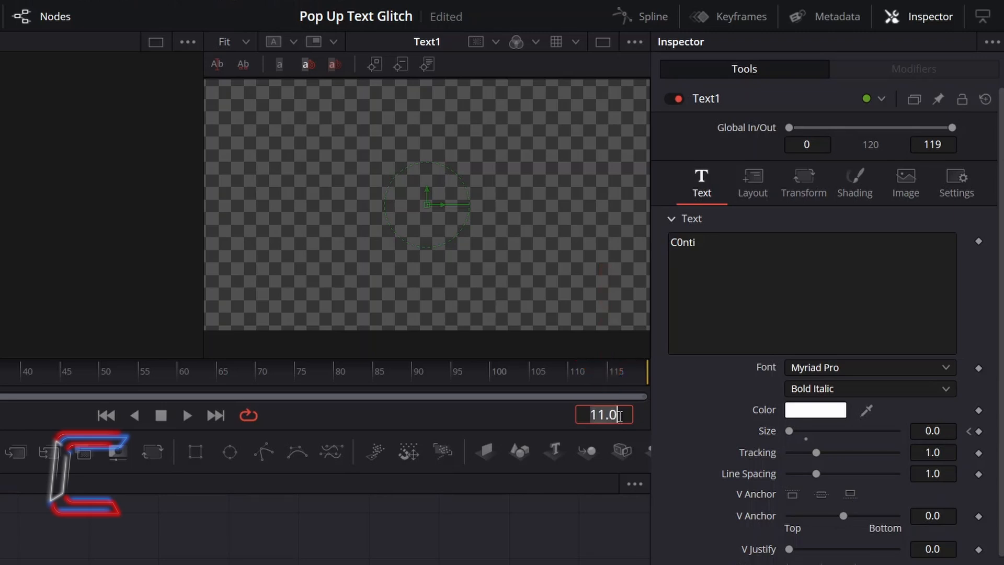
left_click(933, 430)
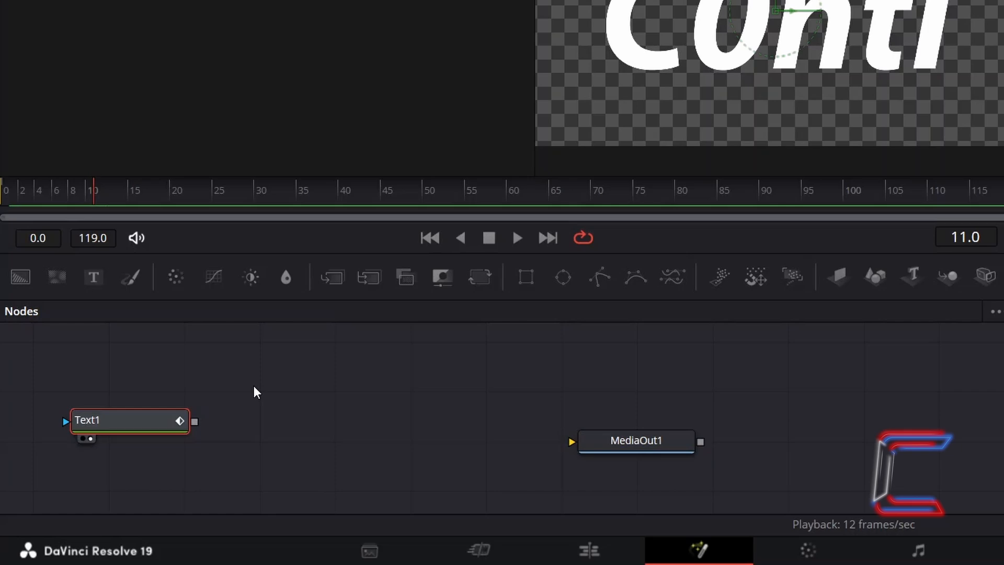
- Add a Camera Shake (CShk) node after Text1 and select CameraShake1
key("shift+space")
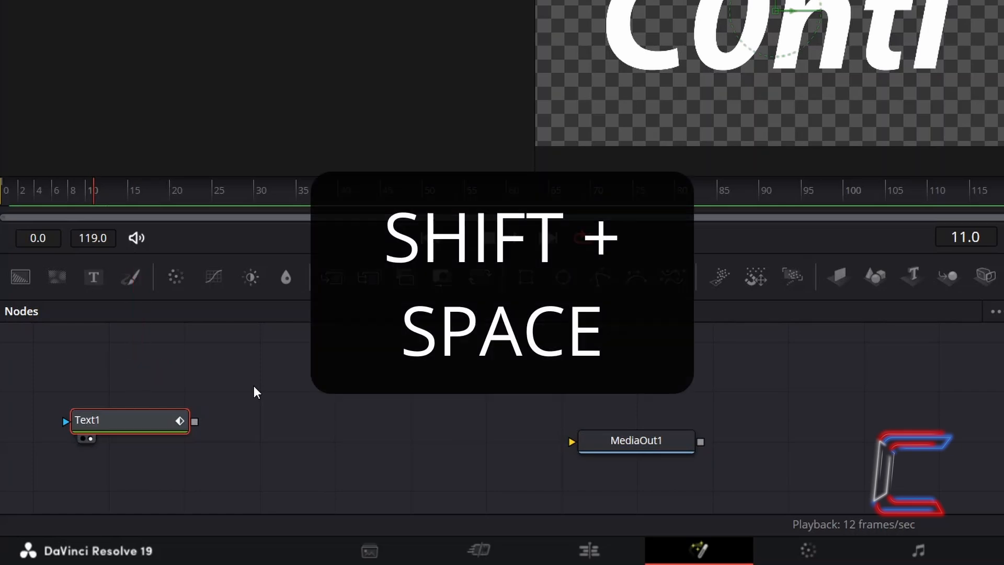
key("shift+space")
type("Camera Shake")
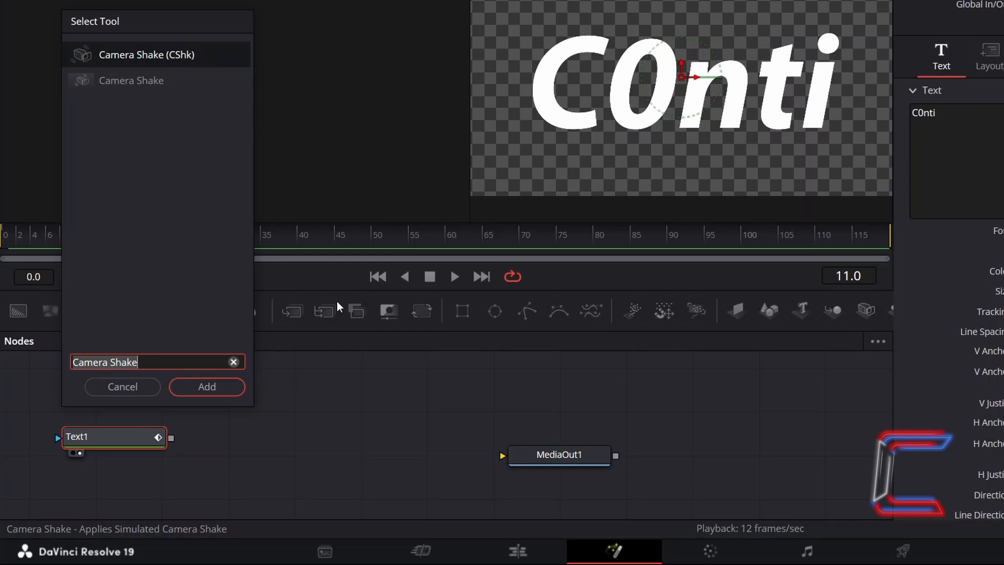
mouse_move(220, 59)
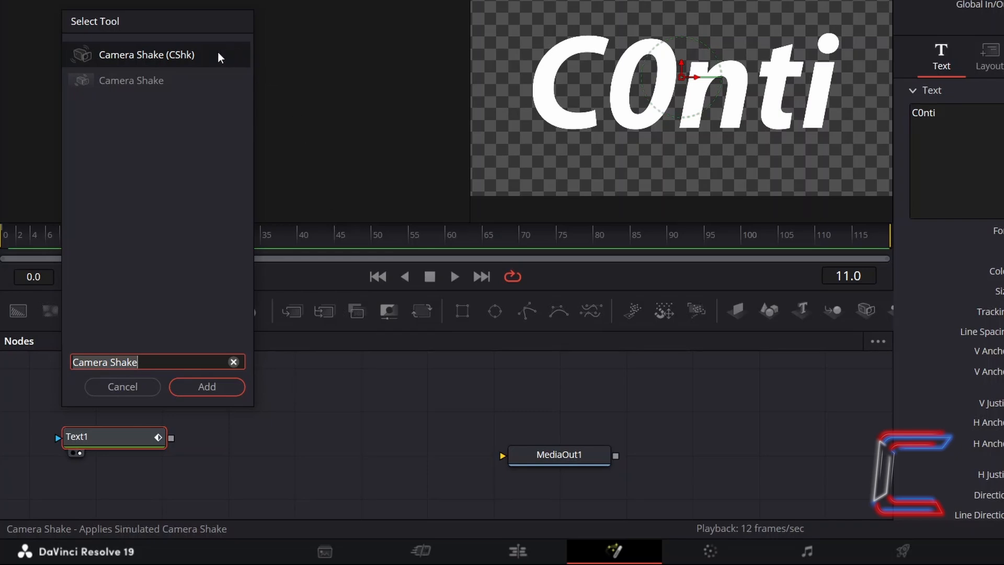
mouse_move(243, 415)
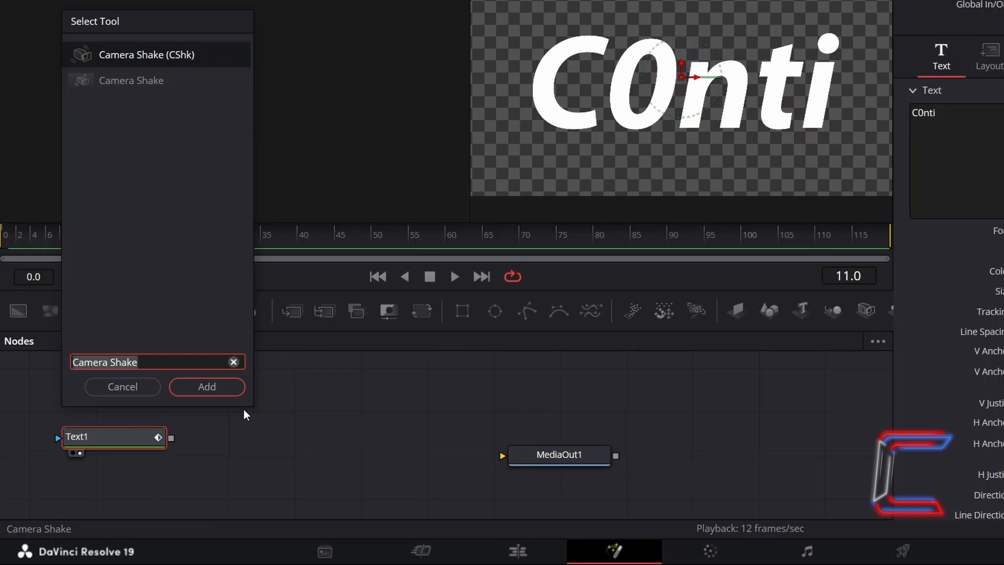
left_click(206, 386)
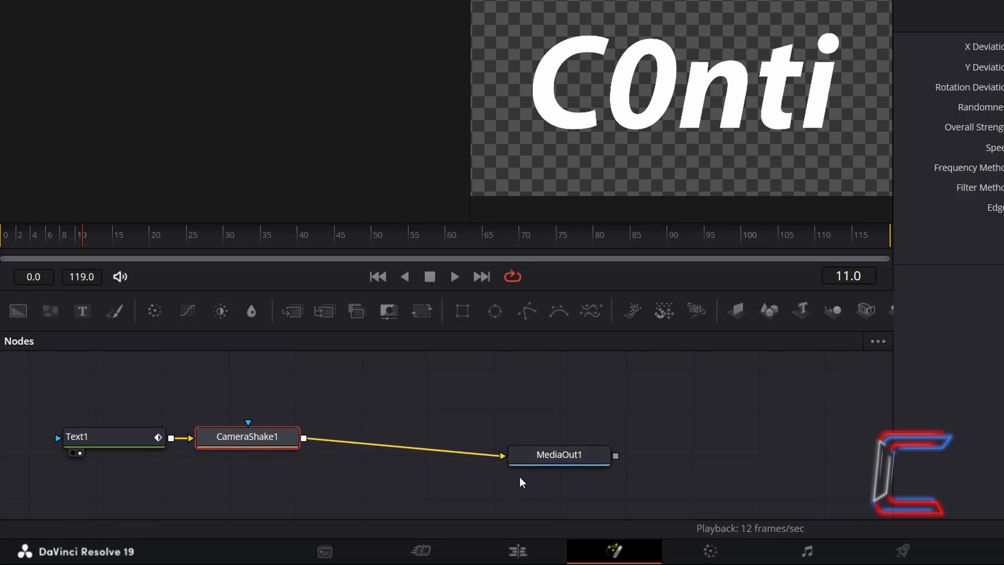
left_click(559, 454)
type("0")
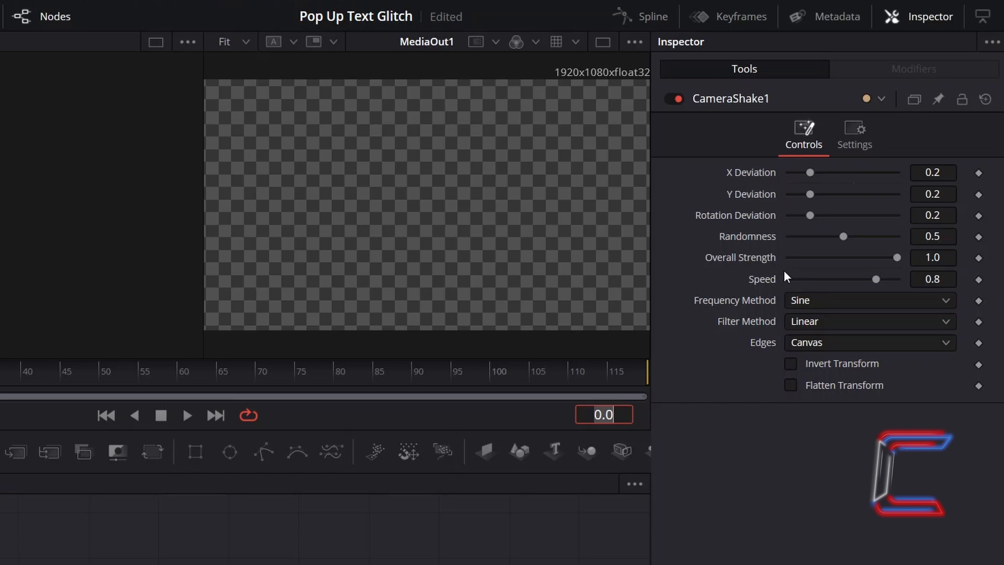
mouse_move(903, 266)
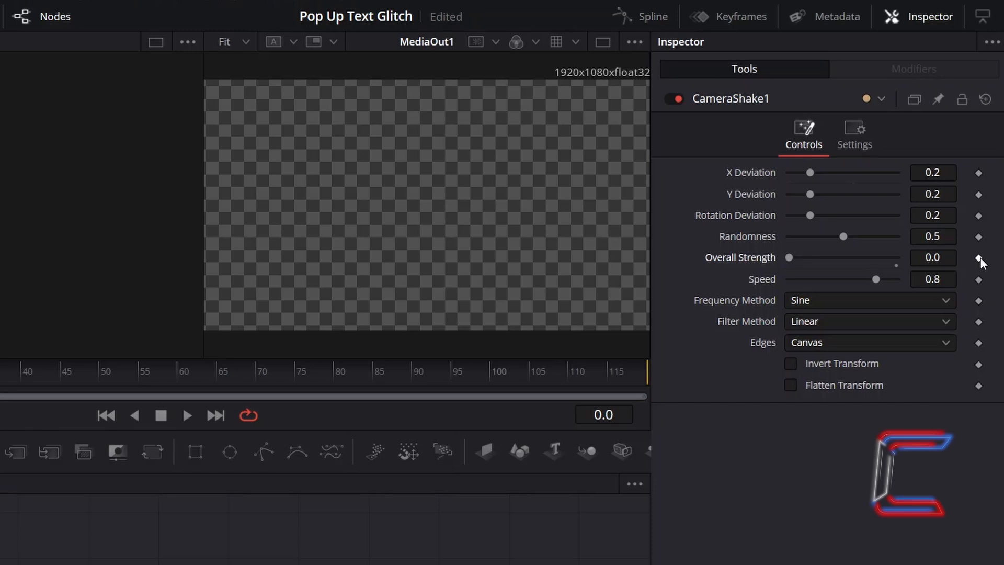
- Keyframe Overall Strength at 0 on frame 0, then again at frame 12
left_click(978, 257)
type("10")
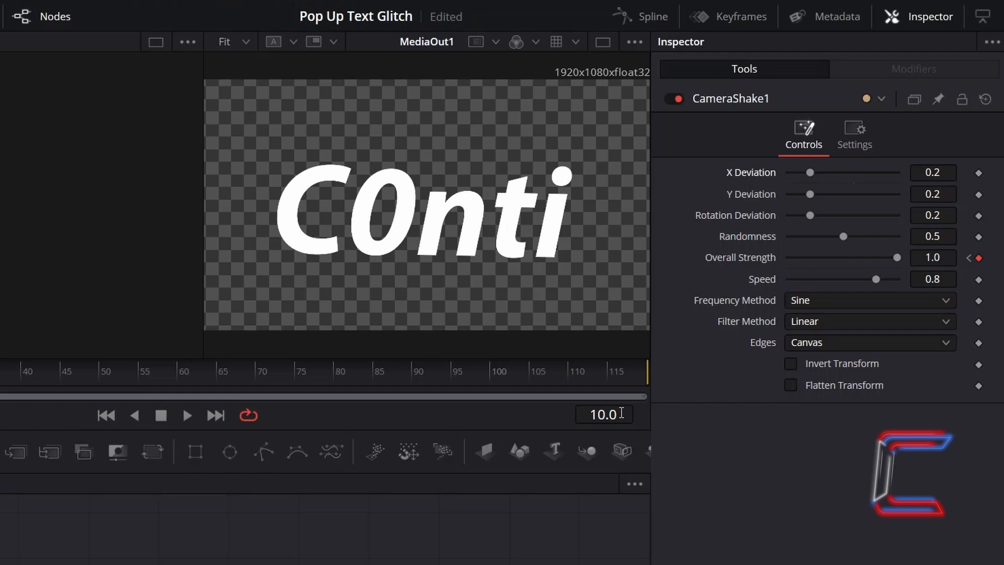
left_click(602, 414)
type("12")
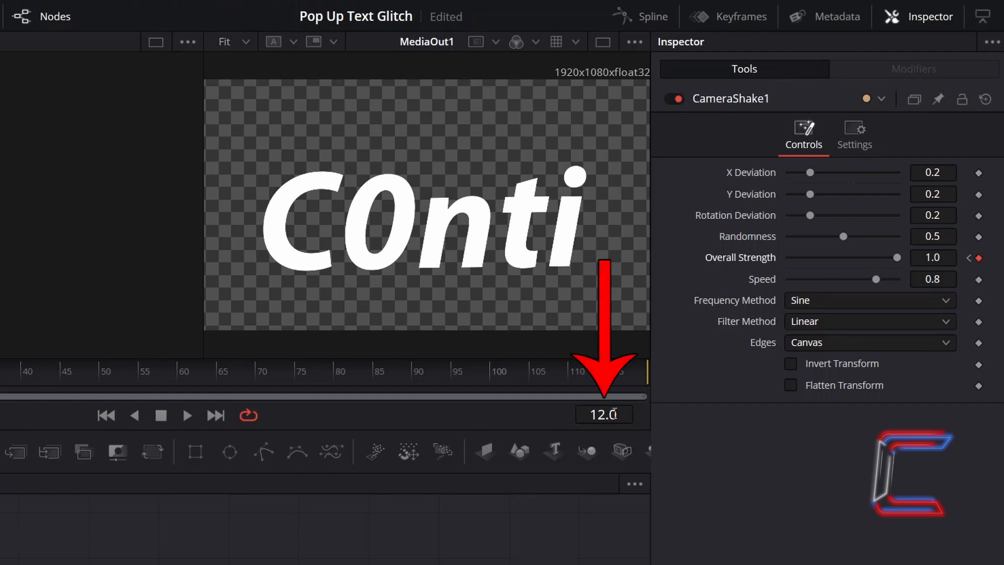
left_click(602, 414)
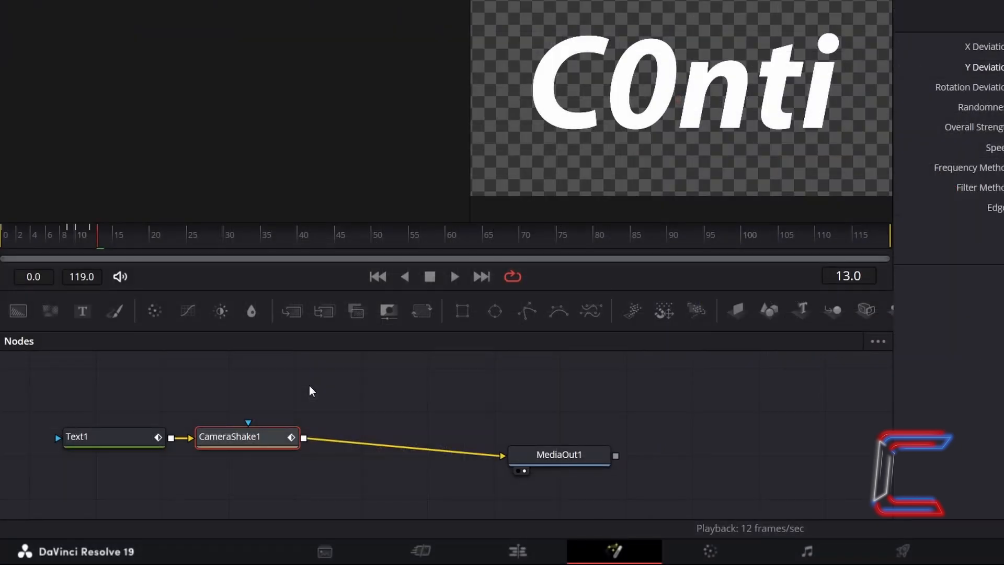
- Search for Frame Average (Avg) and add it after CameraShake1
key("shift+space")
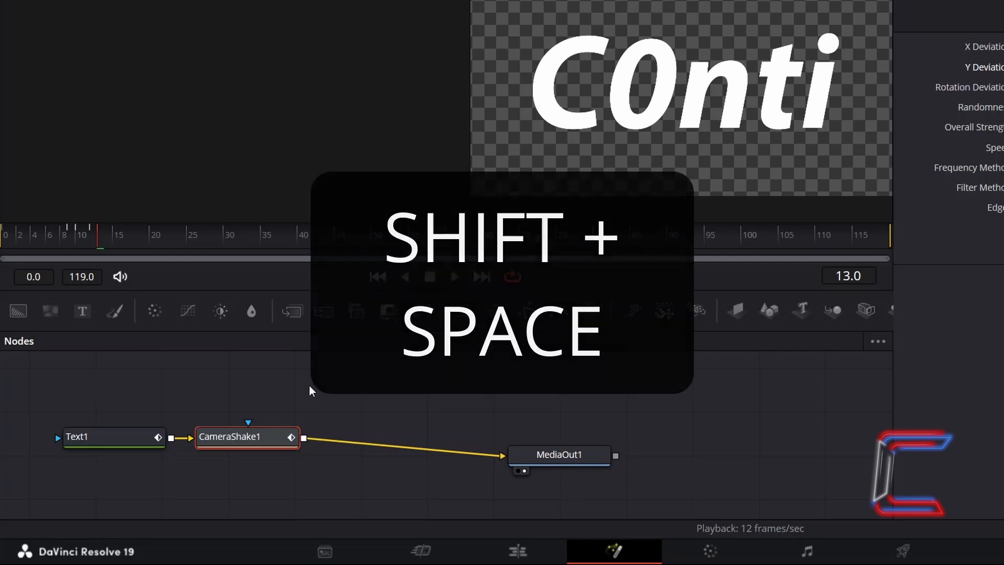
key("shift+space")
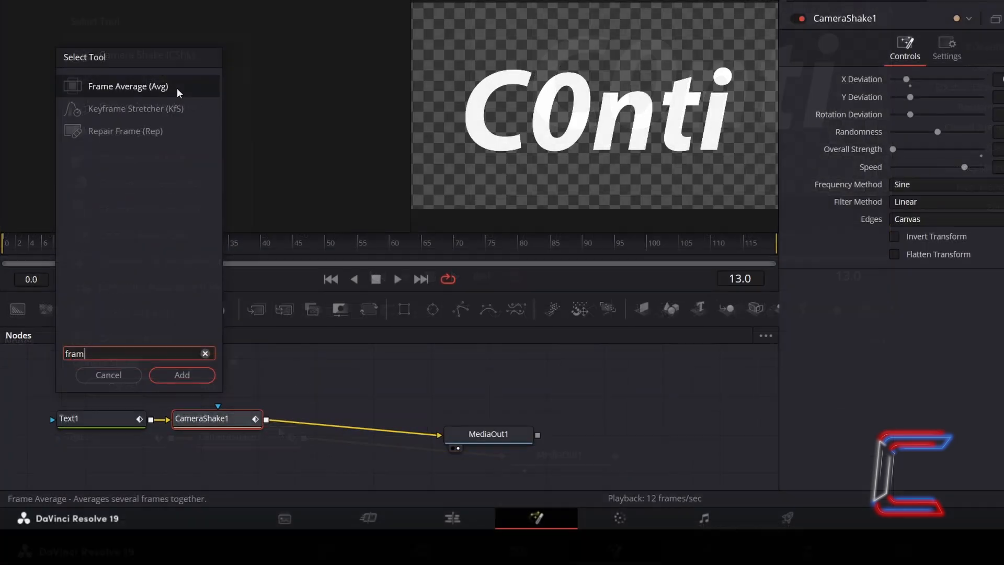
left_click(129, 85)
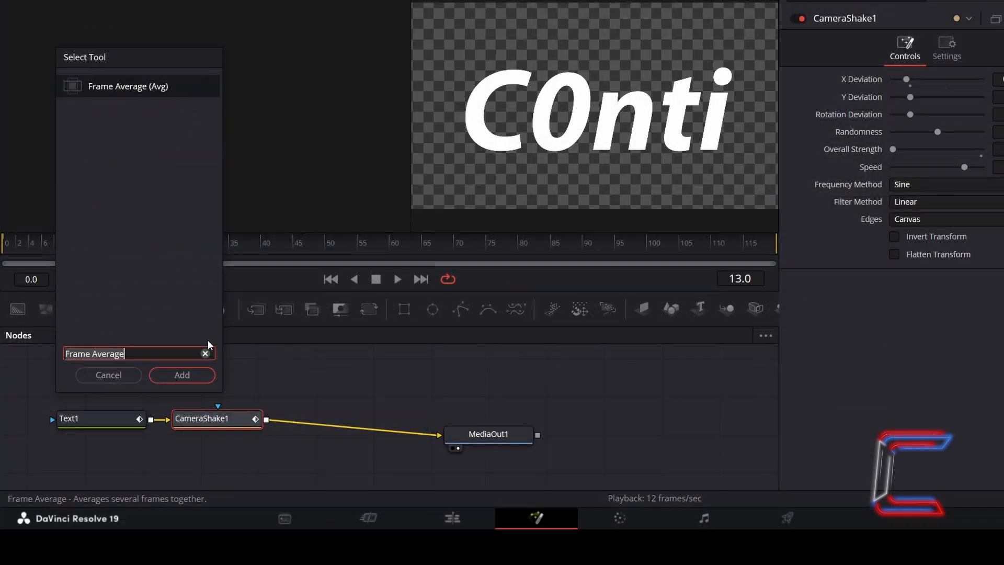
left_click(182, 375)
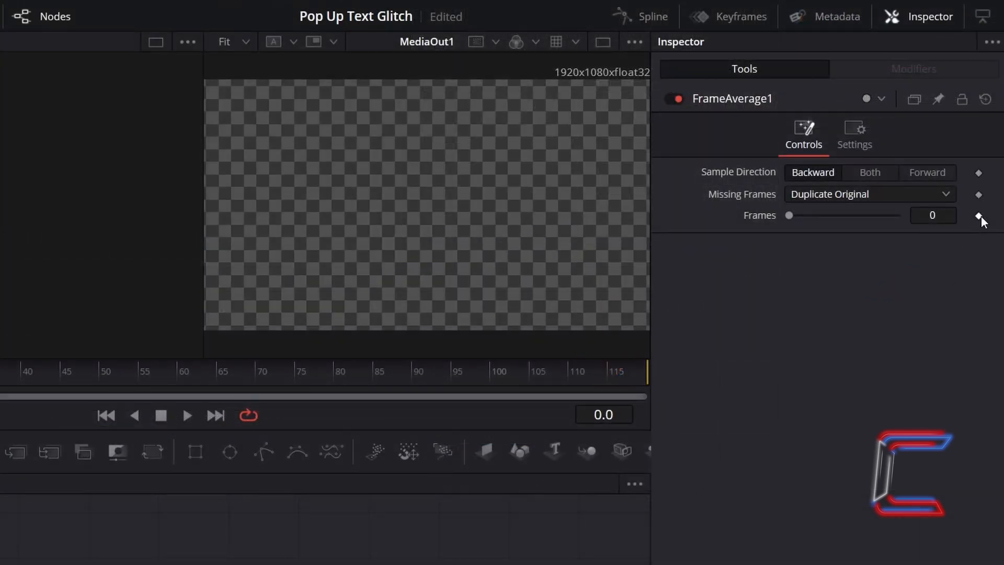
- Keyframe FrameAverage1's Frames at 0 on frame 0
left_click(978, 216)
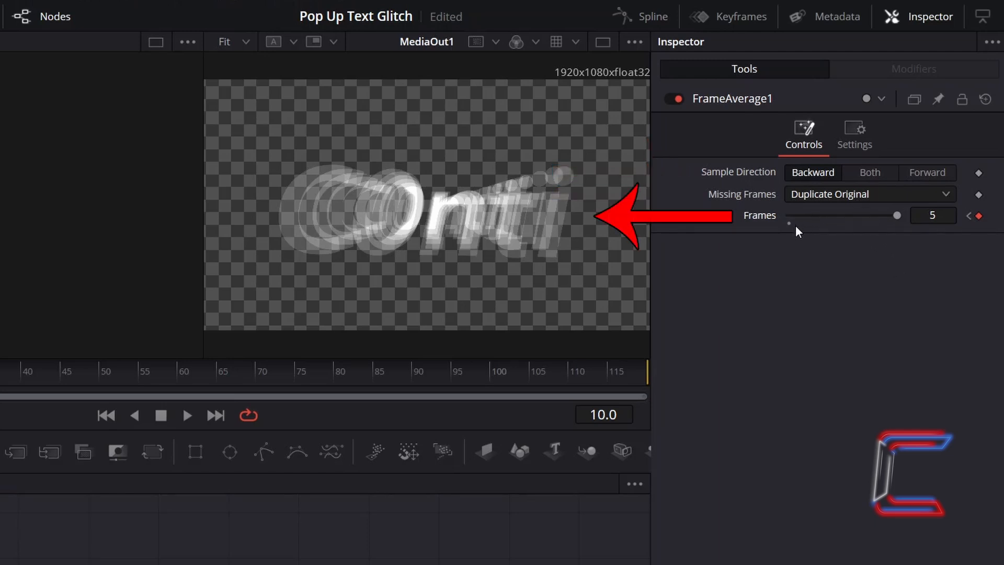
mouse_move(716, 205)
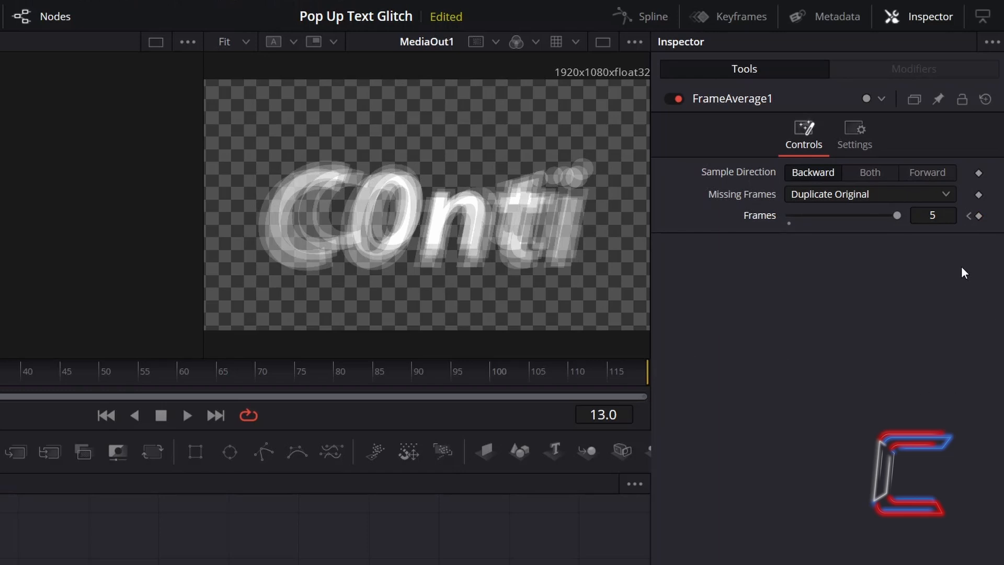
mouse_move(907, 219)
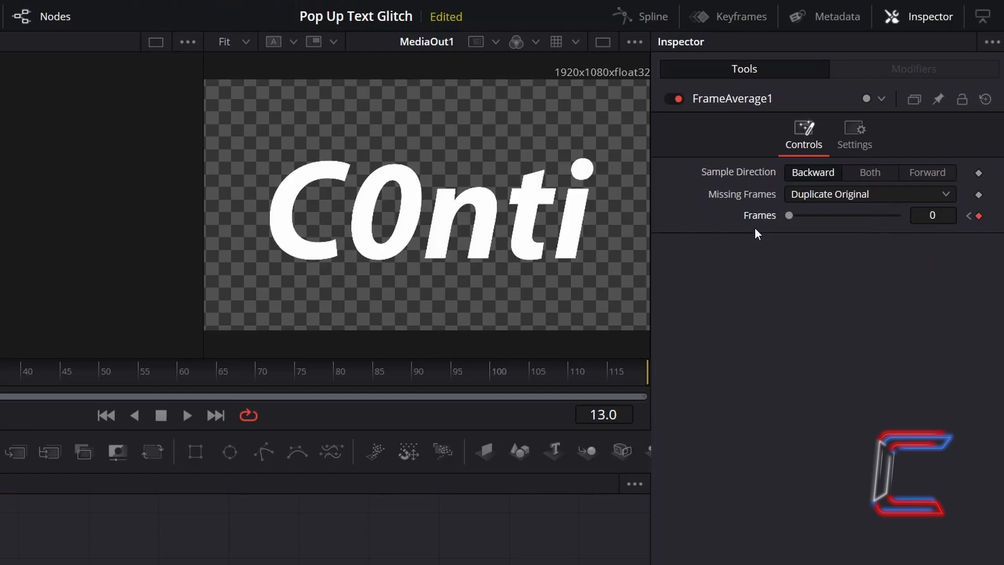
mouse_move(678, 321)
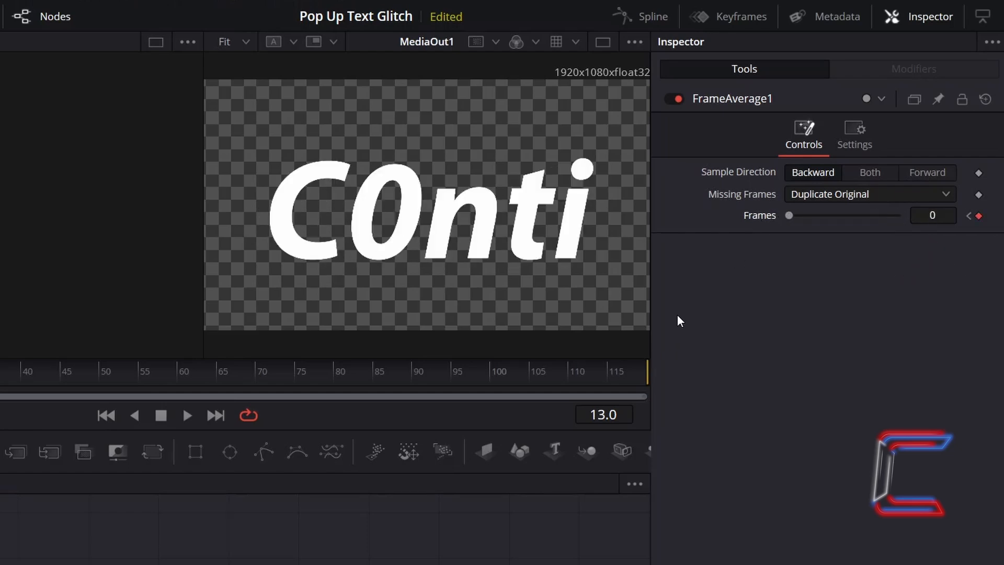